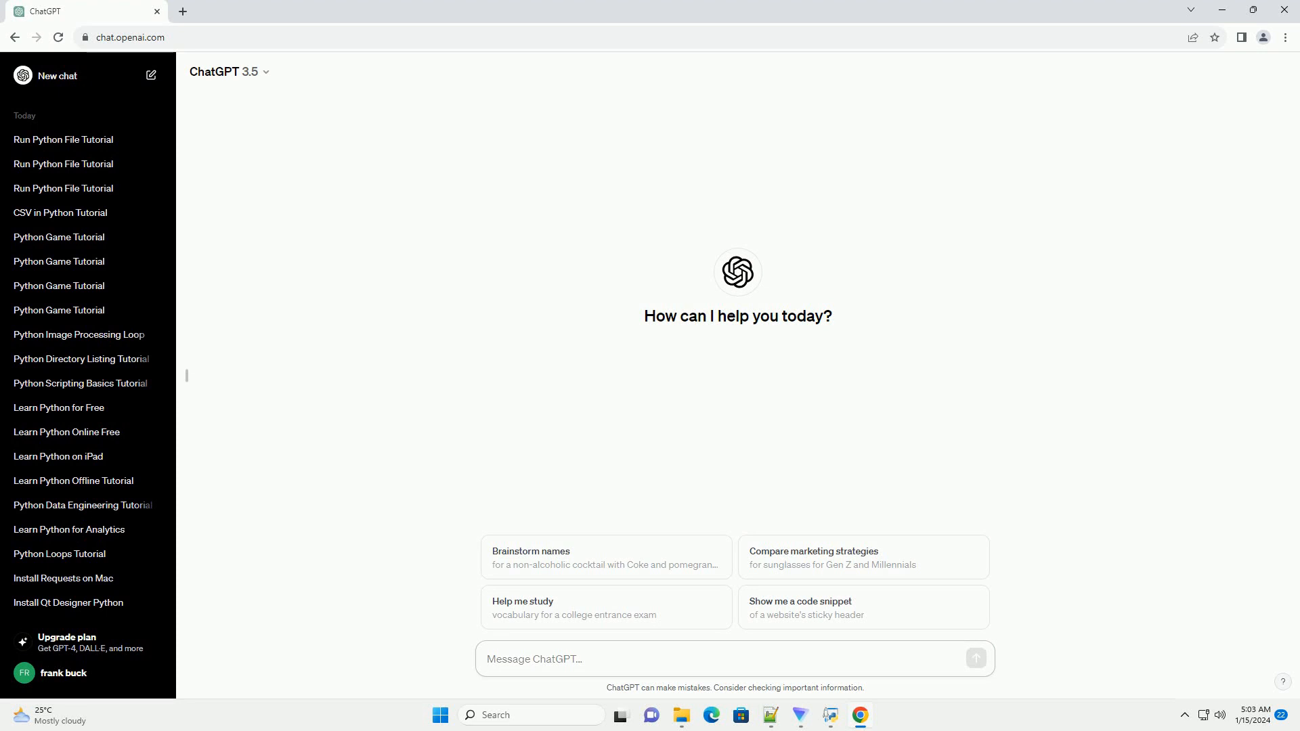
- Ask ChatGPT for a step-by-step Python file tutorial and follow the hello.py and cd examples
click(534, 658)
text(write an informative tutorial about how to run a file with python with code example)
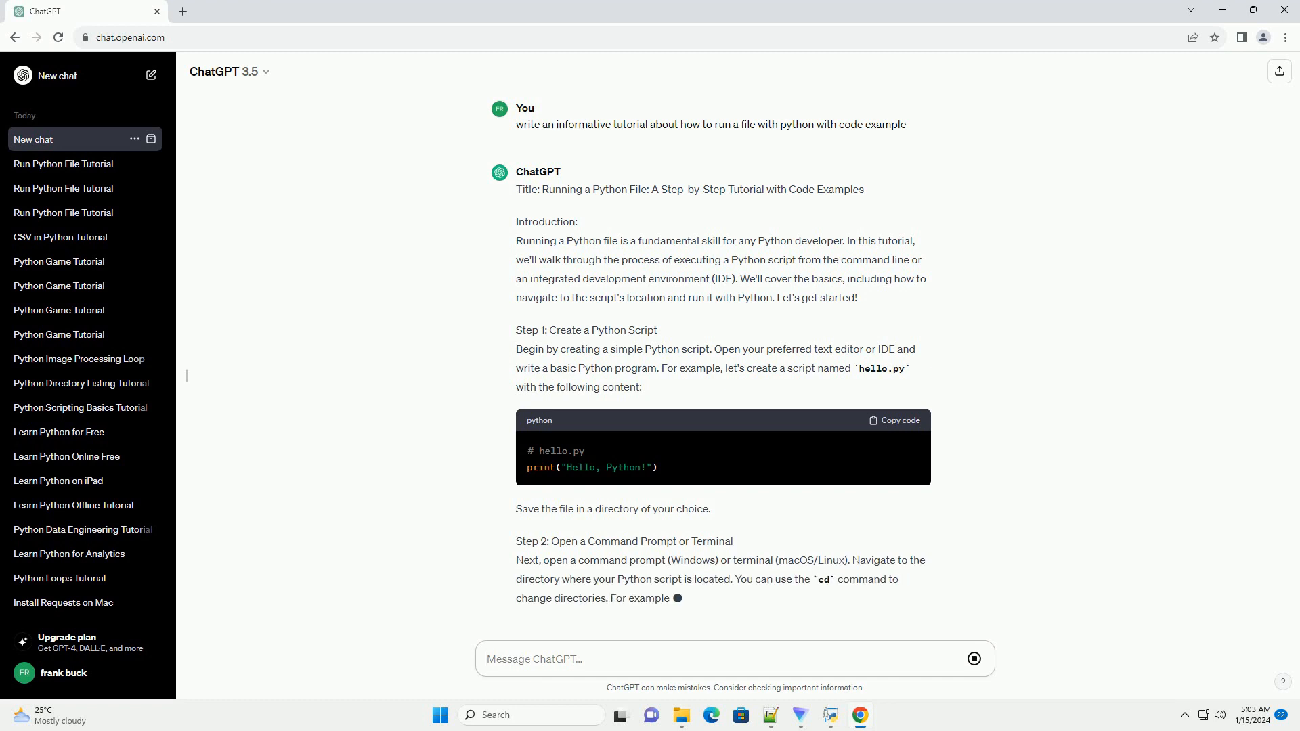
scroll(down, 3)
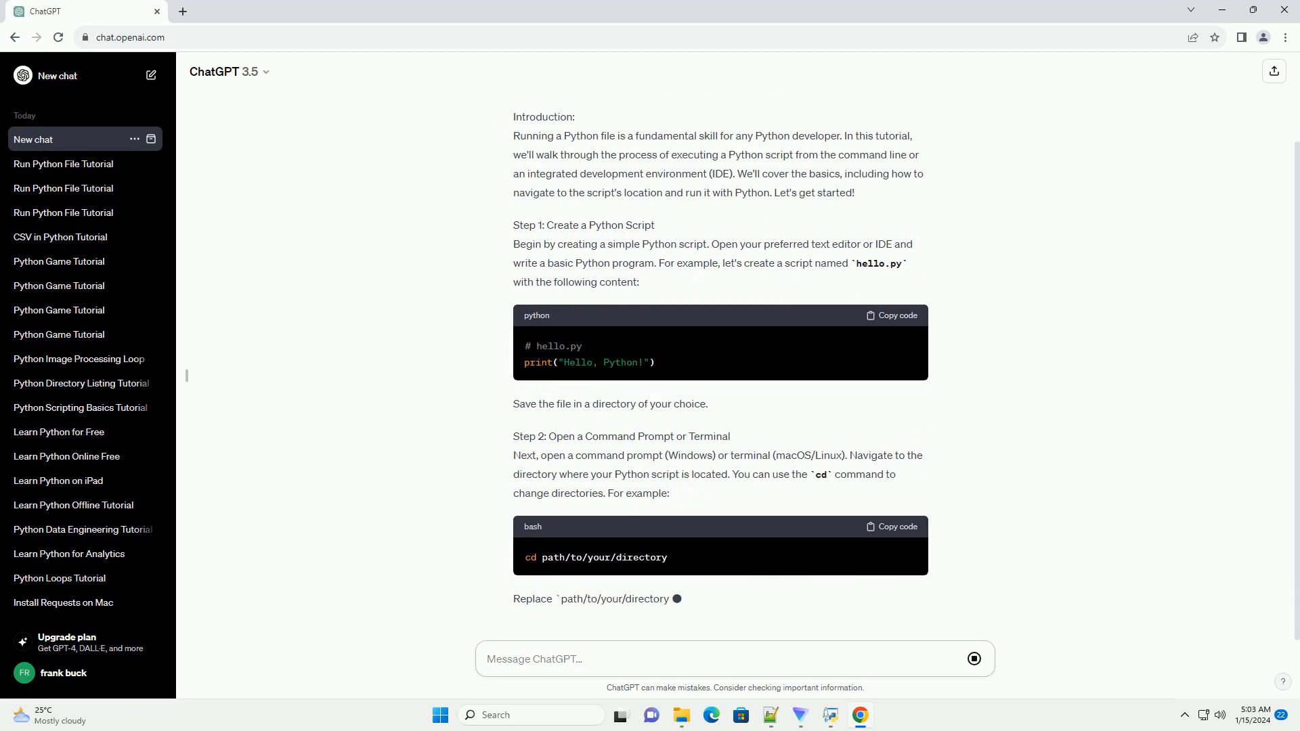